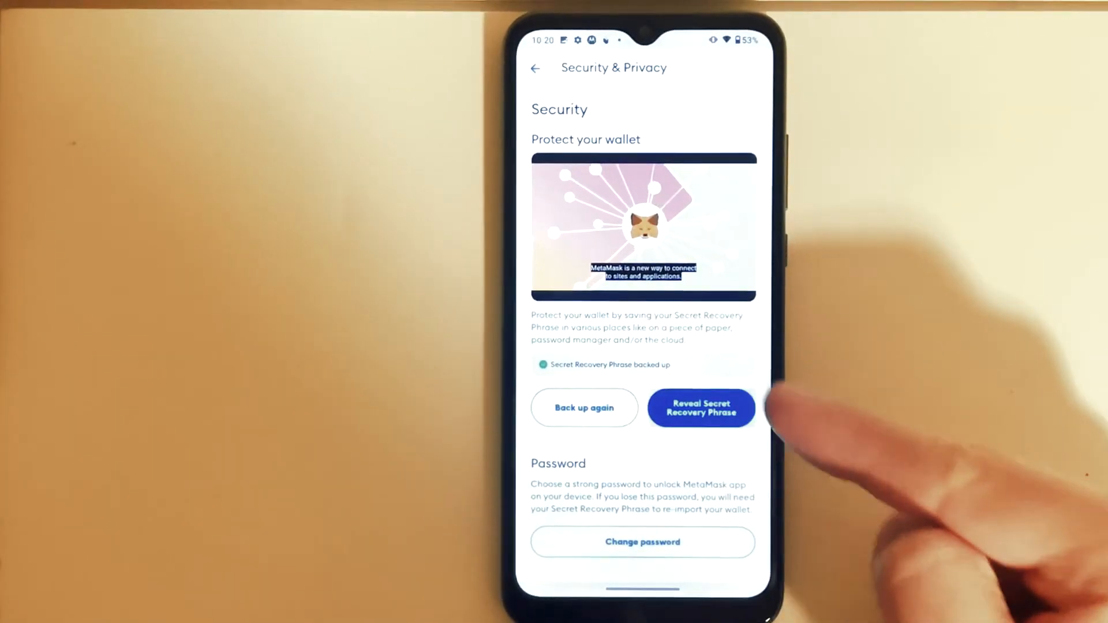
Step: Reveal MetaMask's Secret Recovery Phrase after confirming the password
left_click(700, 408)
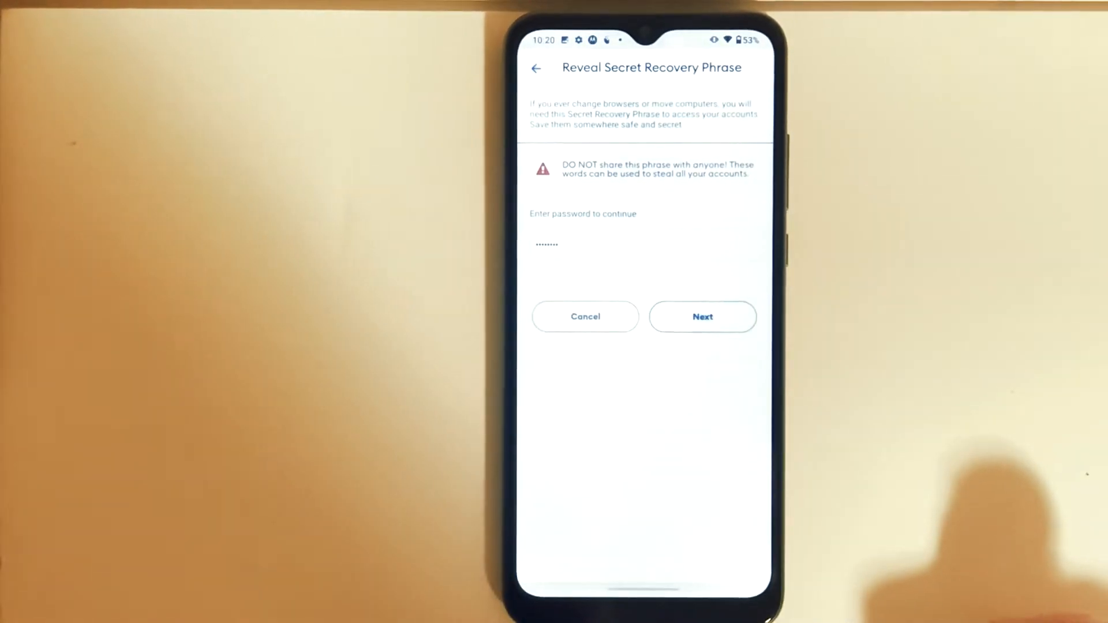
left_click(702, 317)
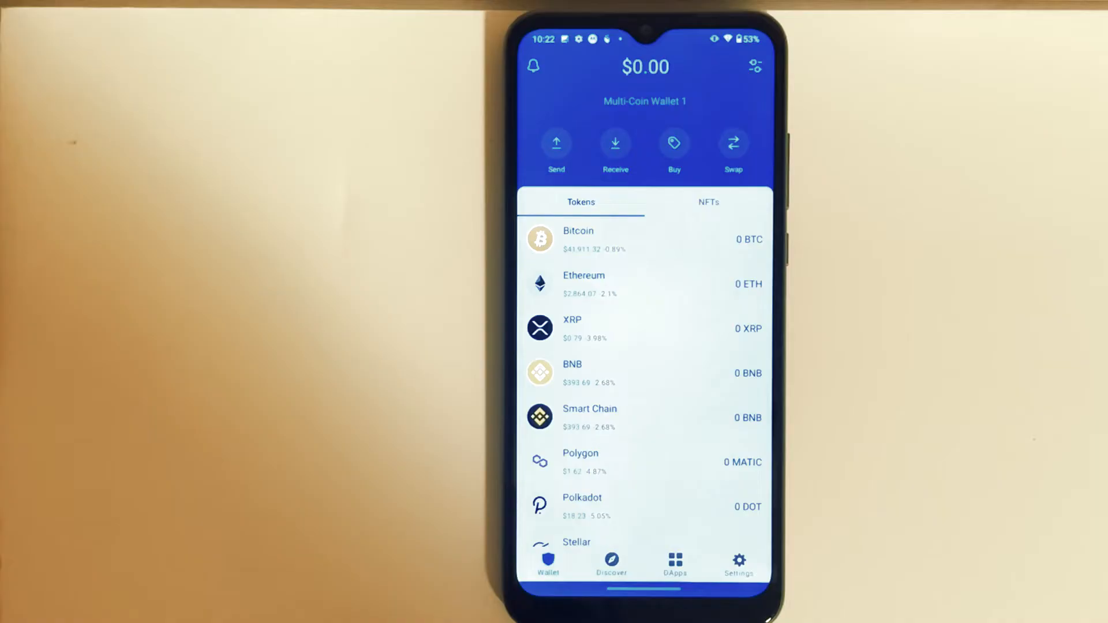
Step: Go to Trust Wallet's wallet list in Settings to import a multi-coin wallet
left_click(738, 561)
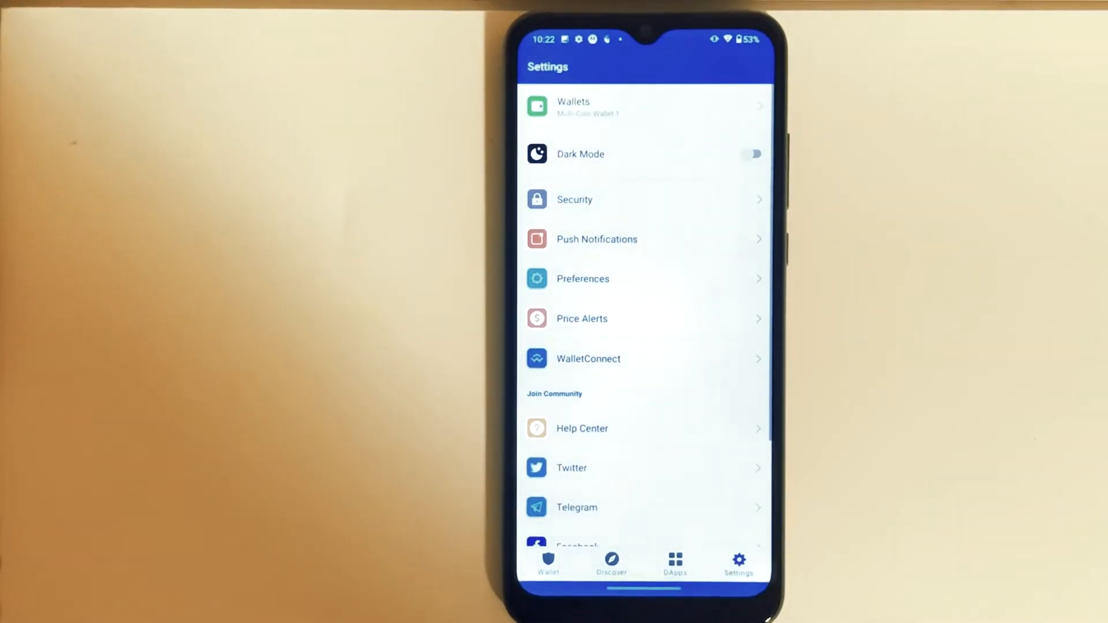
left_click(643, 106)
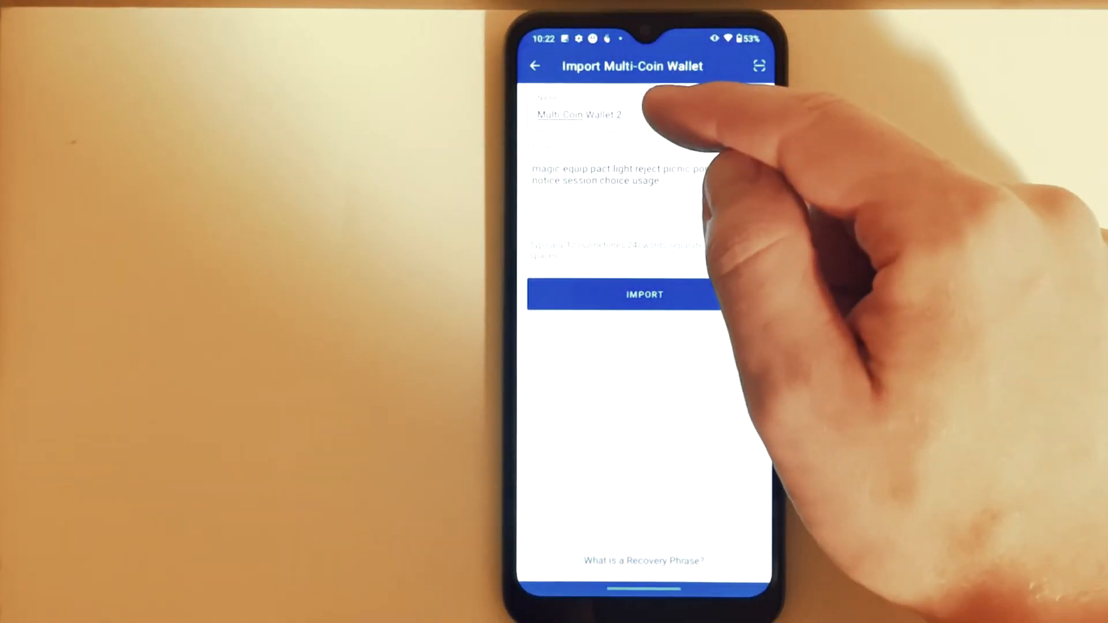
Step: Rename the wallet 'MetaMask import', import it, and dismiss the success popup
left_click(622, 116)
type("MetaMask import")
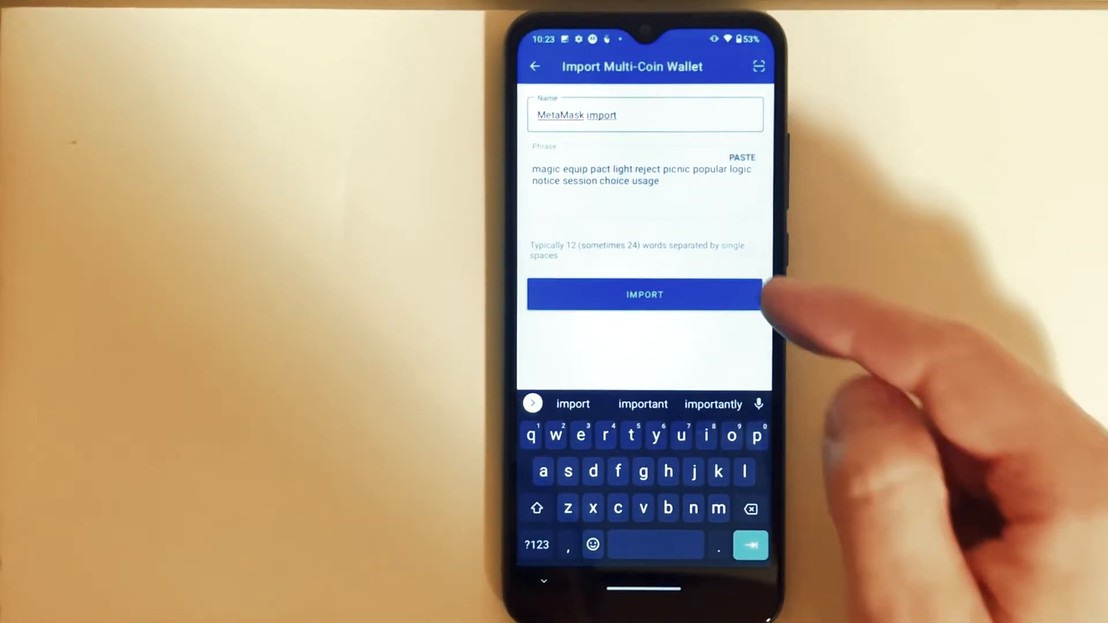
left_click(644, 295)
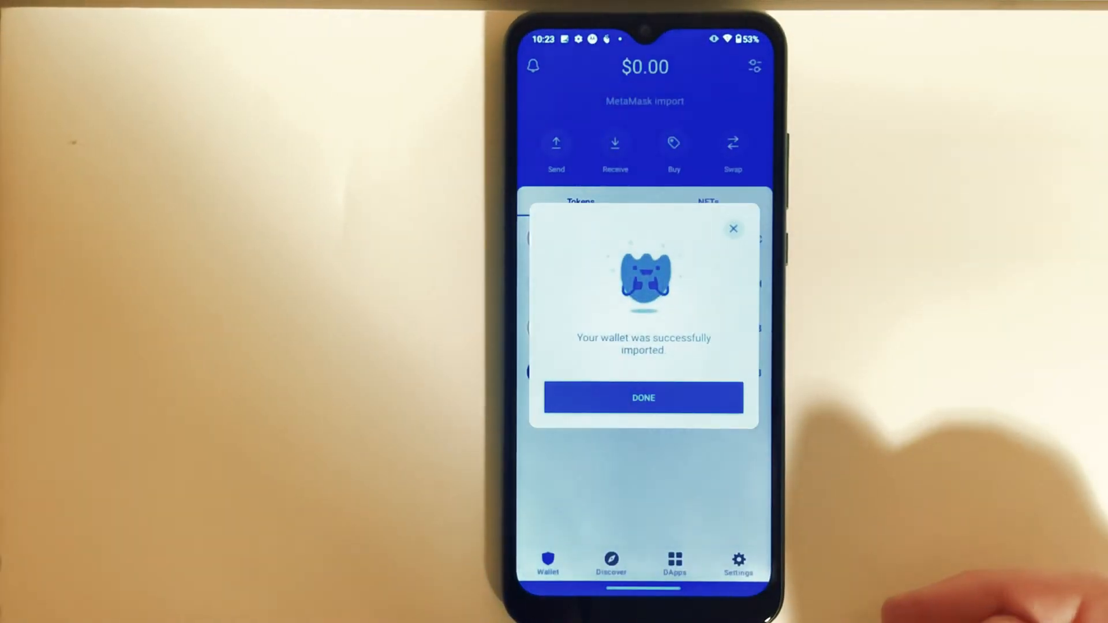
left_click(642, 397)
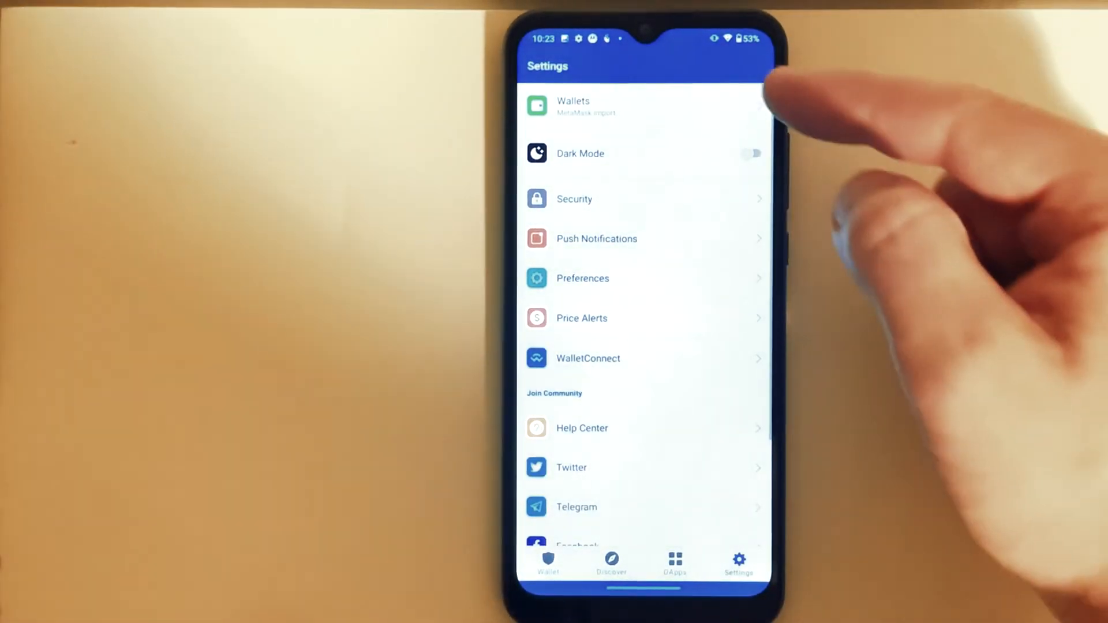
Step: Switch back to Multi-Coin Wallet 1 from the wallet list showing both wallets
left_click(573, 106)
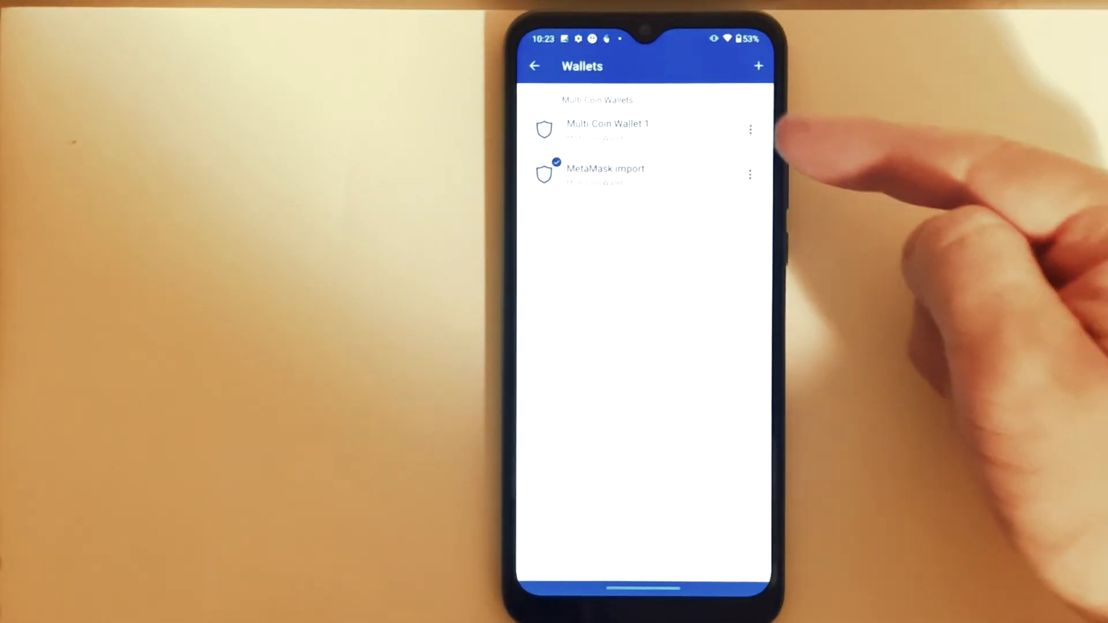
left_click(607, 130)
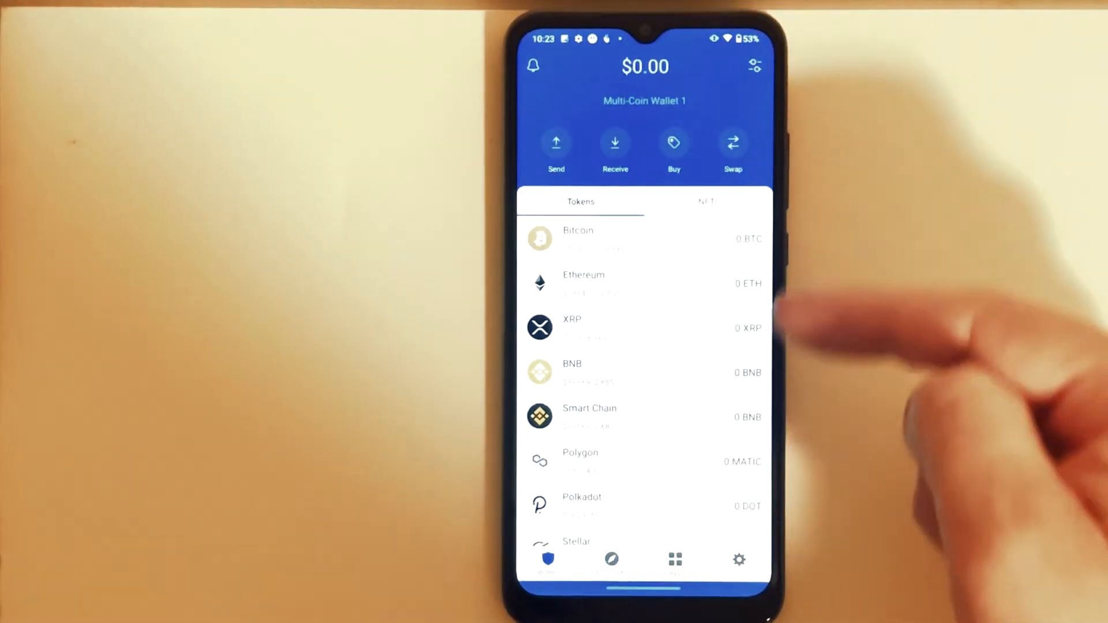